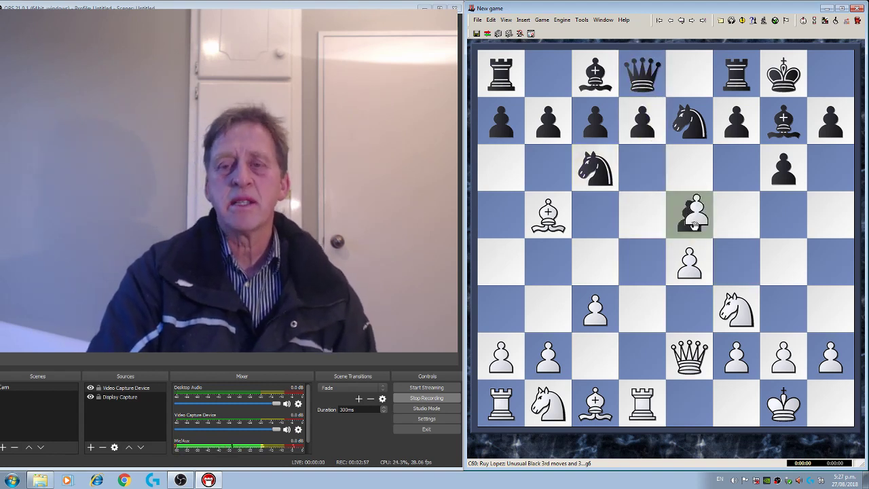
Step: Step the Ruy Lopez game forward until Black's knight reaches d4
{"action": "left_click", "coordinate": [640, 121]}
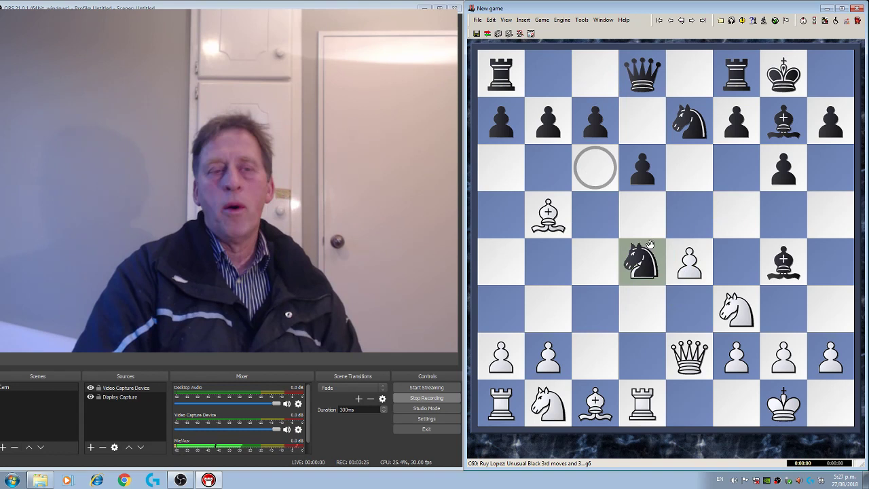
{"action": "left_click_drag", "start_coordinate": [641, 261], "coordinate": [594, 120]}
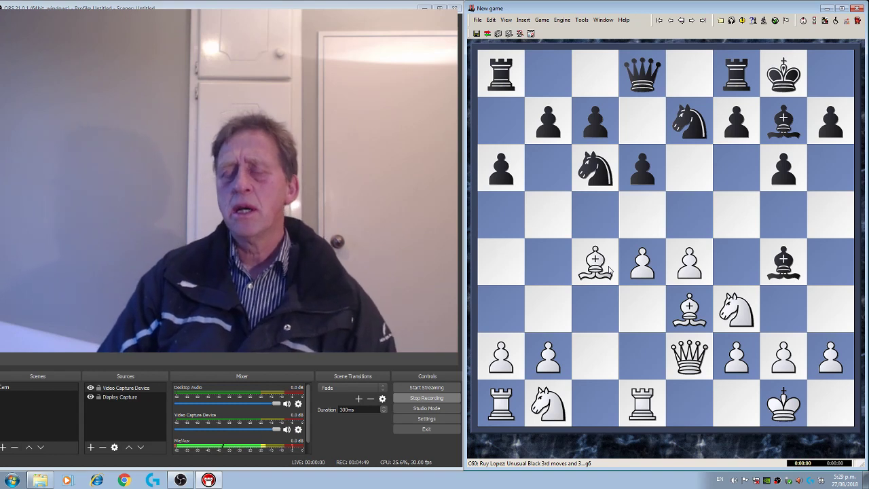
{"action": "mouse_move", "coordinate": [665, 234]}
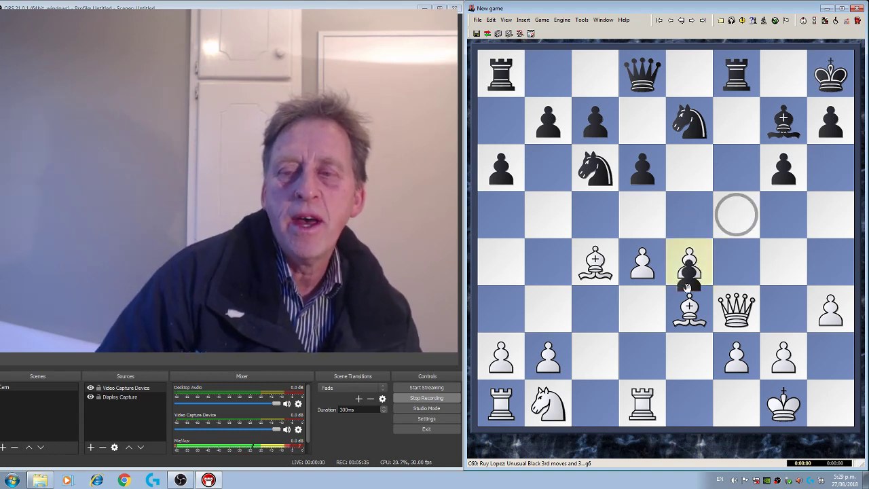
Step: Undo ...fxe4 so Black's f-pawn returns to f5, then continue the replay
{"action": "left_click", "coordinate": [689, 263]}
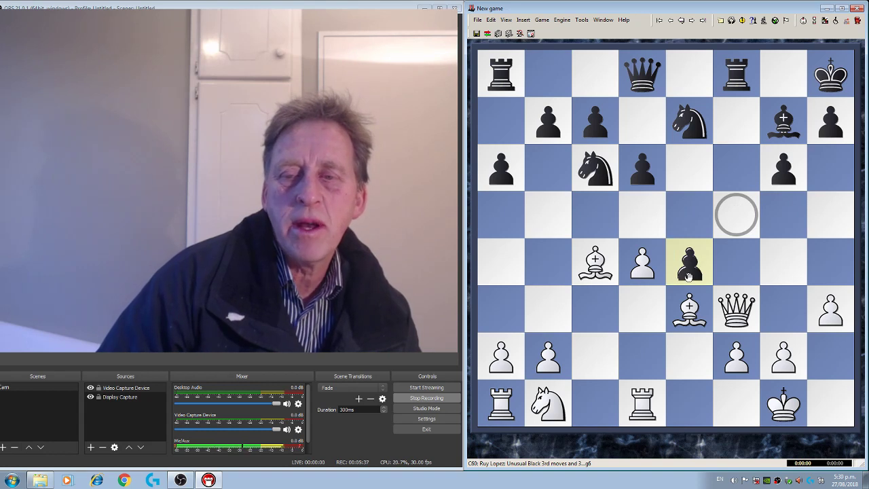
{"action": "left_click", "coordinate": [690, 260]}
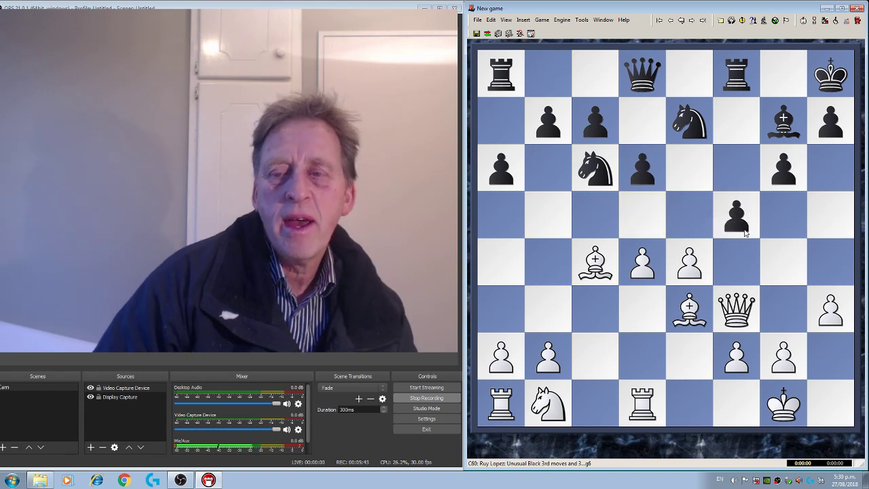
{"action": "left_click", "coordinate": [736, 215]}
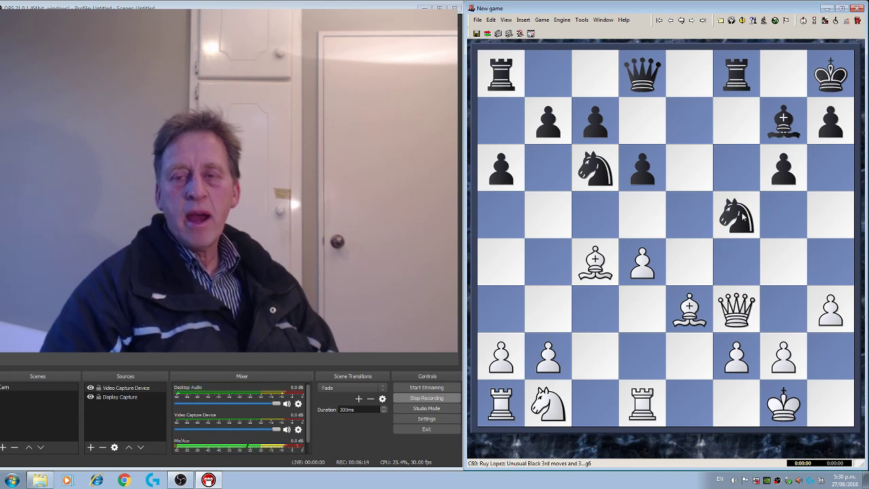
{"action": "left_click_drag", "start_coordinate": [735, 215], "coordinate": [640, 261]}
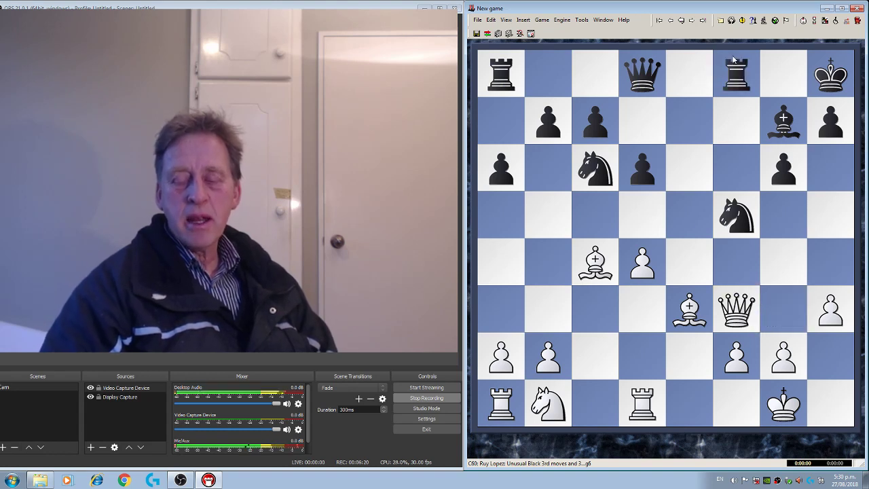
{"action": "left_click", "coordinate": [688, 121]}
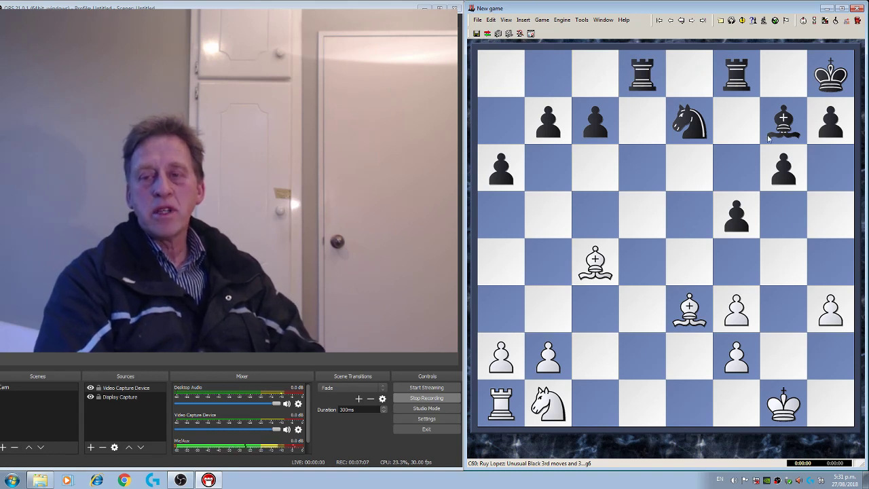
Step: Advance through the exchanges to the queenless position with rook d8 and knight e7
{"action": "left_click", "coordinate": [784, 121]}
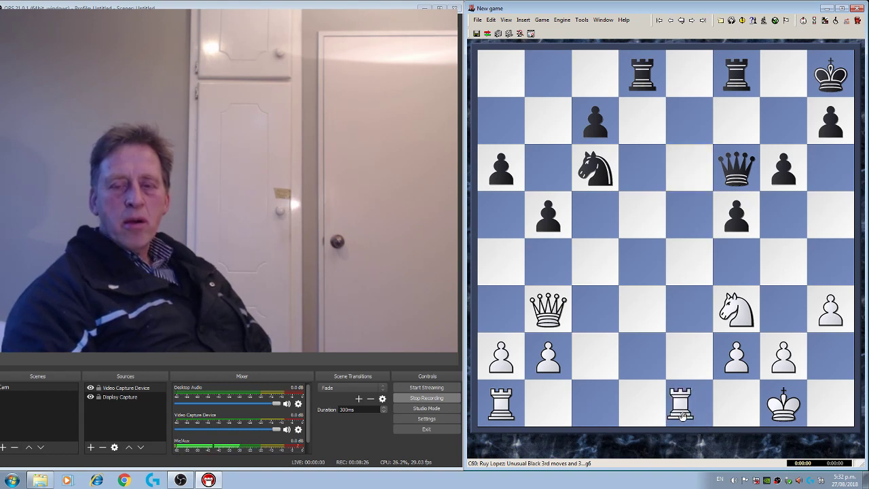
Step: Move White's rook from e1 to e6 attacking the queen, and play Black's h6 reply
{"action": "left_click_drag", "start_coordinate": [689, 402], "coordinate": [689, 169]}
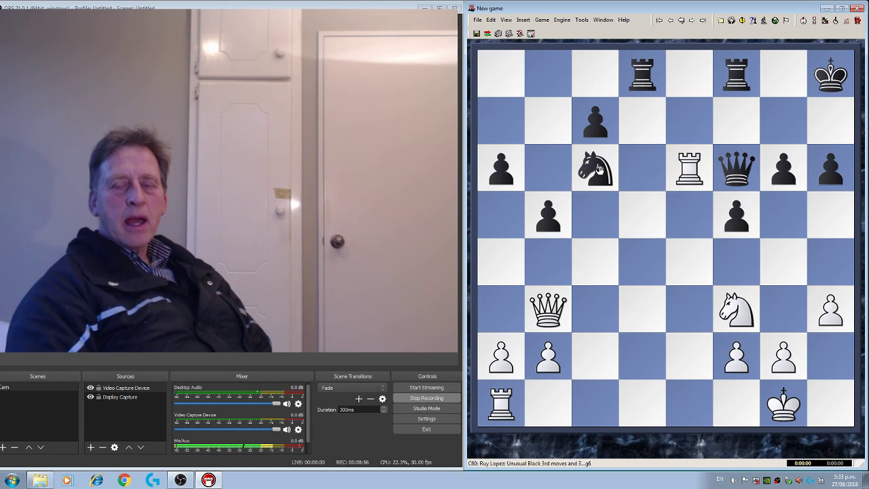
{"action": "left_click", "coordinate": [594, 169]}
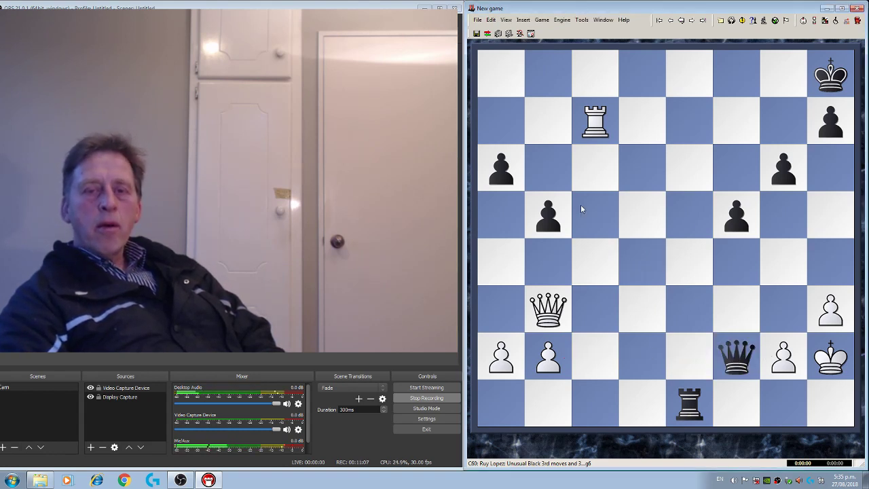
Step: Step forward to the position with rook c7, White queen g3 and Black queen f4
{"action": "left_click", "coordinate": [548, 309]}
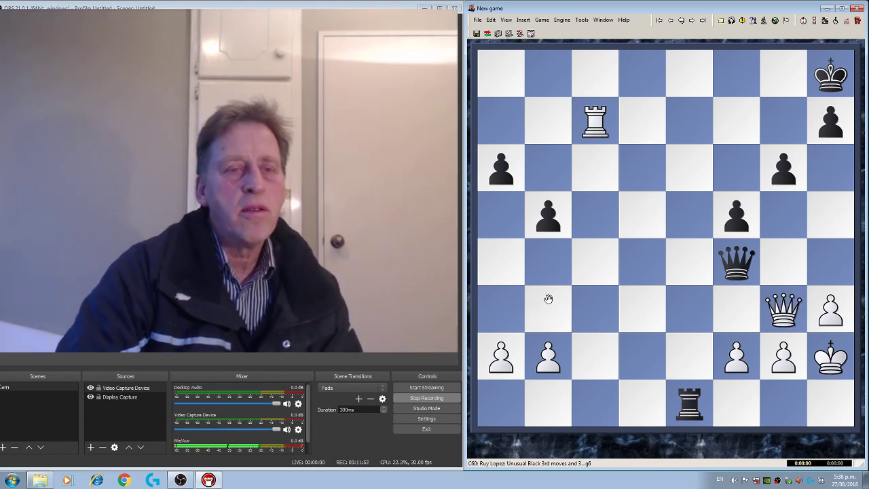
{"action": "mouse_move", "coordinate": [625, 302]}
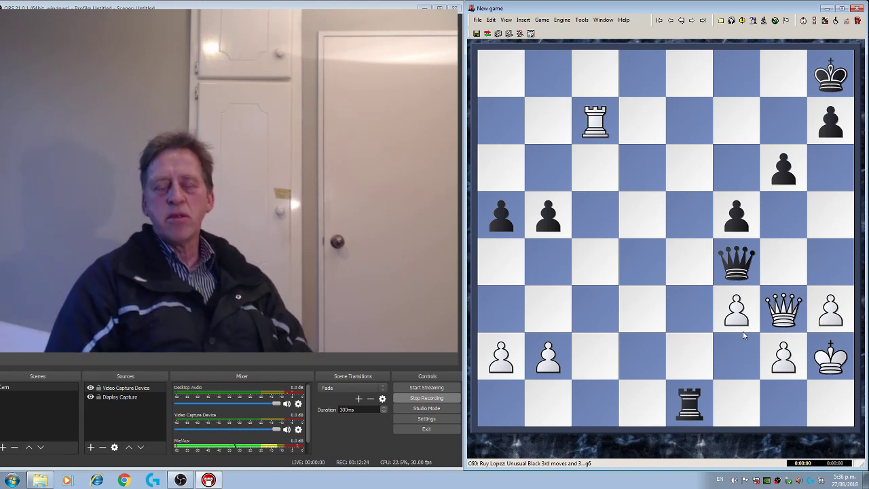
{"action": "mouse_move", "coordinate": [719, 374]}
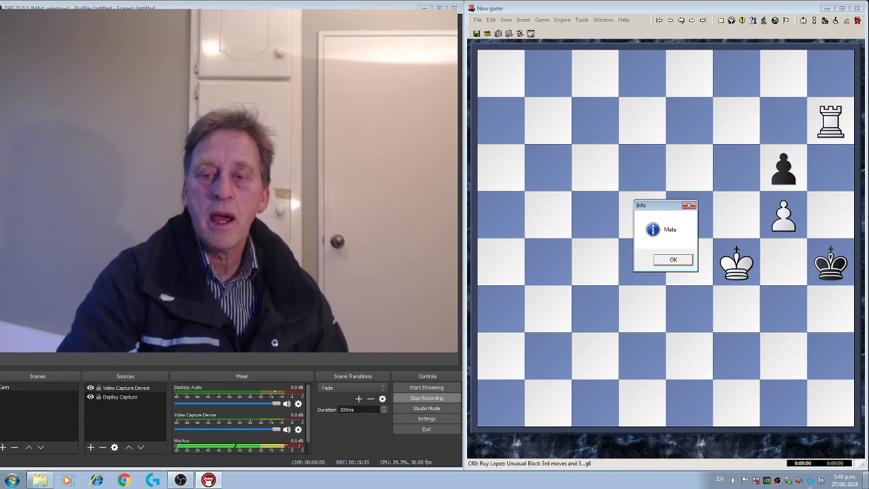
Step: Deliver mate with White's rook on the h-file, bringing up the Mate message
{"action": "left_click", "coordinate": [671, 259]}
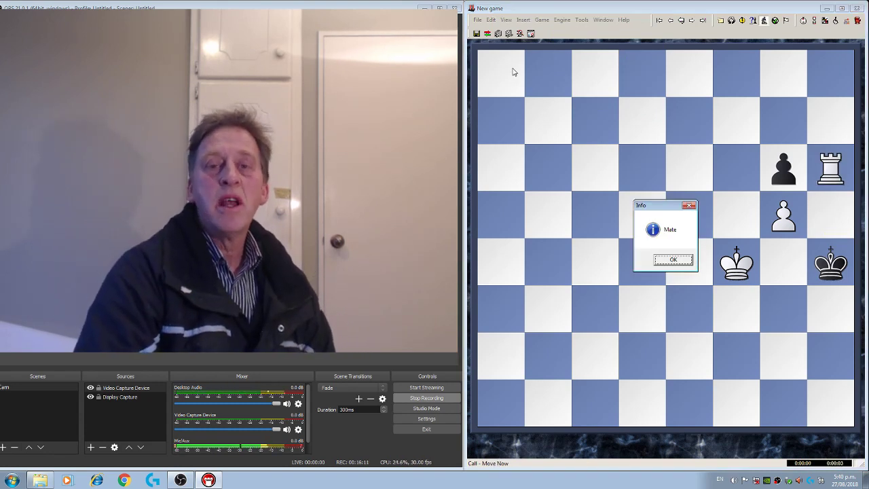
{"action": "mouse_move", "coordinate": [461, 482]}
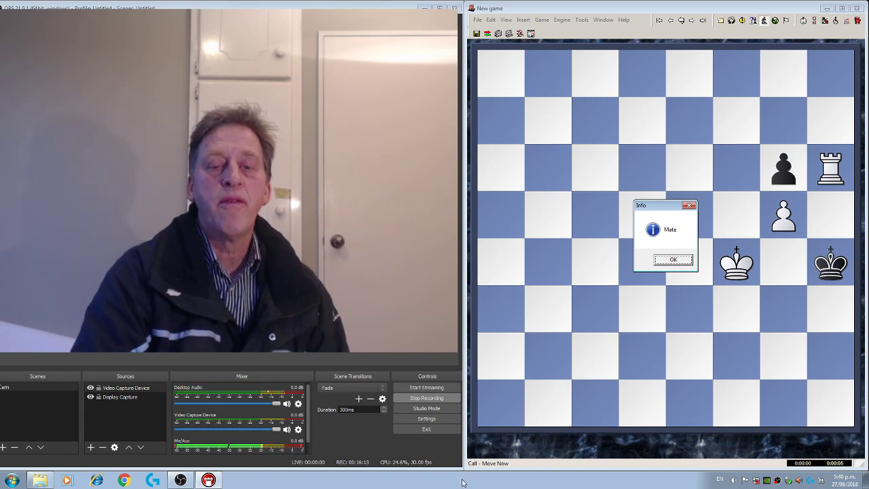